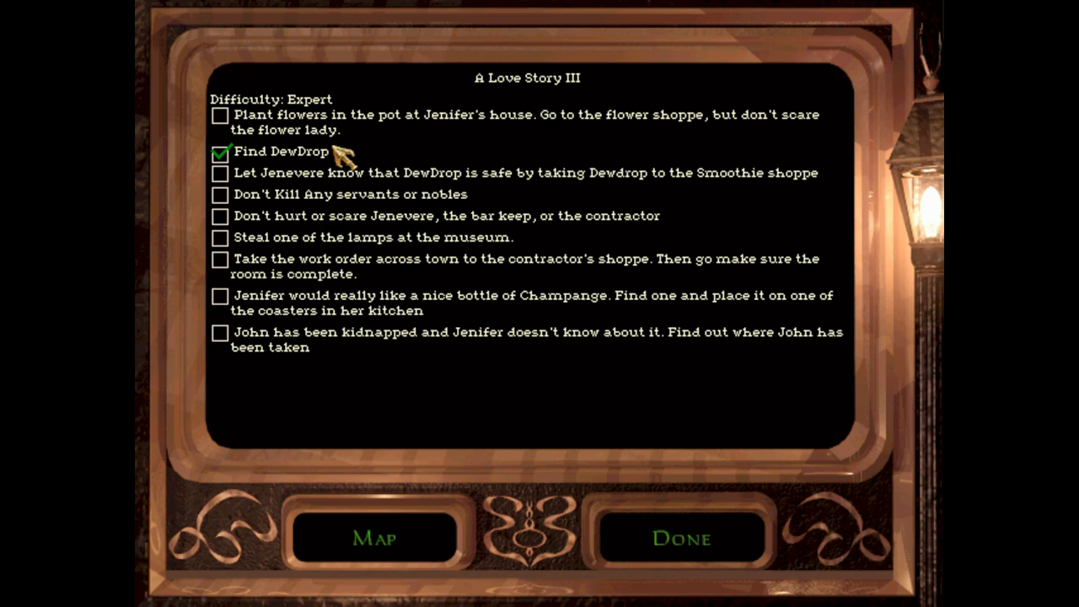
pyautogui.moveTo(426, 293)
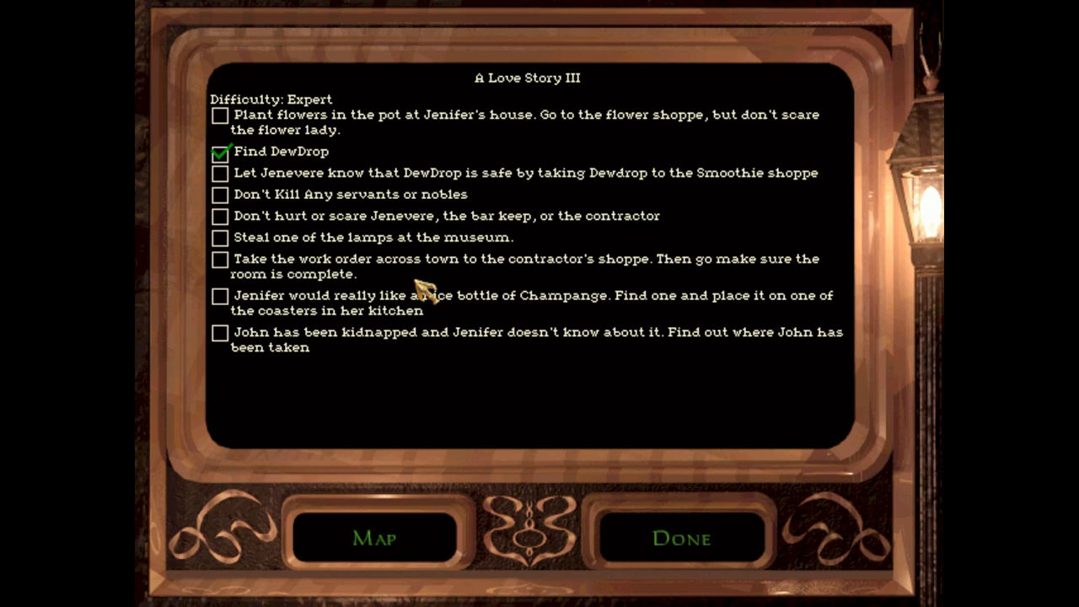
pyautogui.moveTo(493, 387)
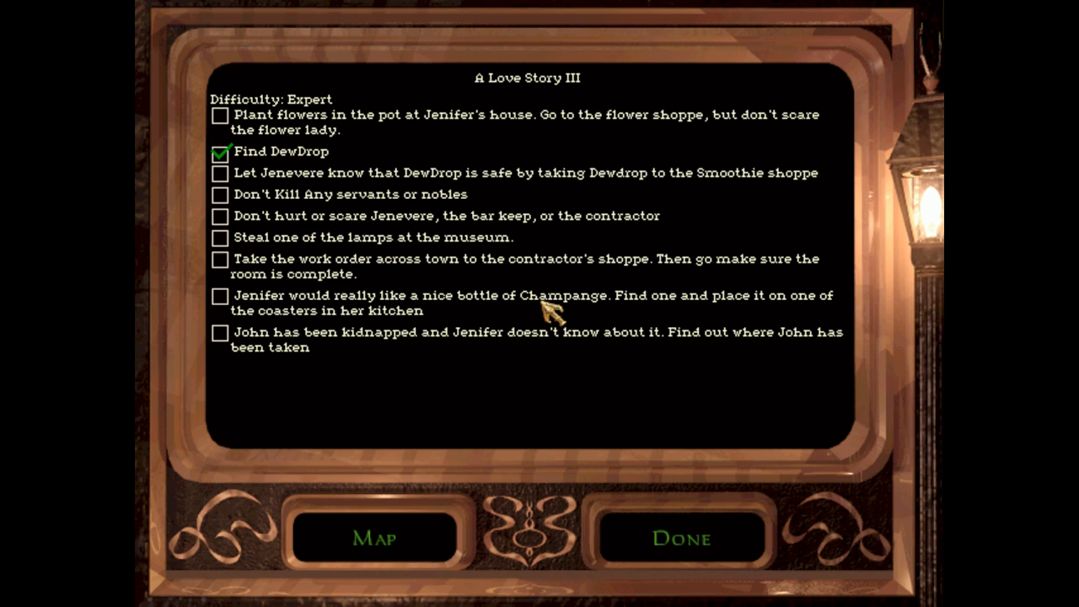
# Confirm on the objectives screen that both DewDrop goals are ticked, then leave it
pyautogui.click(681, 538)
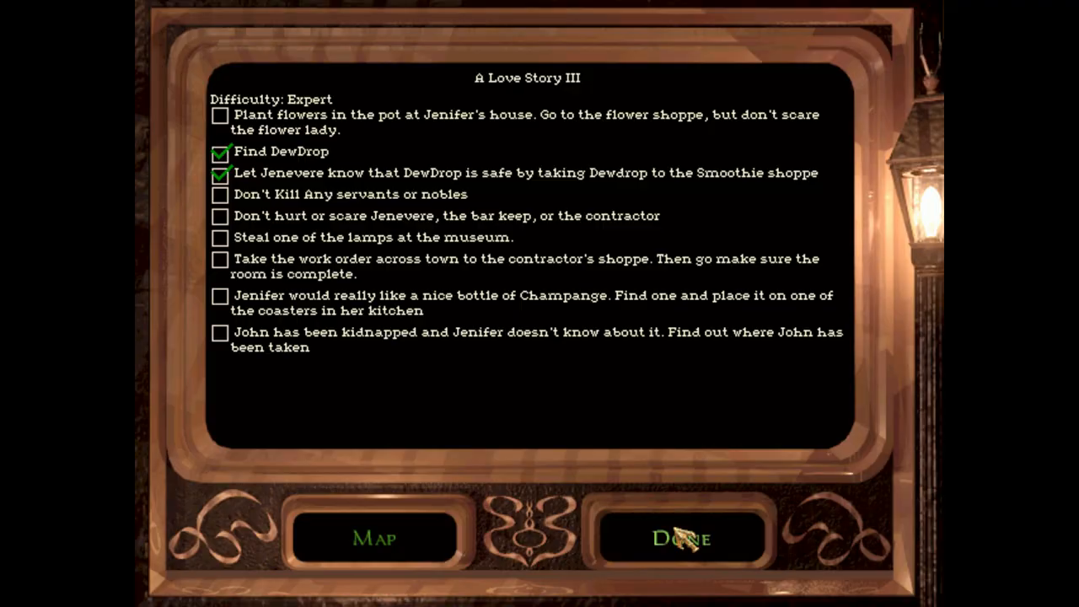
pyautogui.click(681, 538)
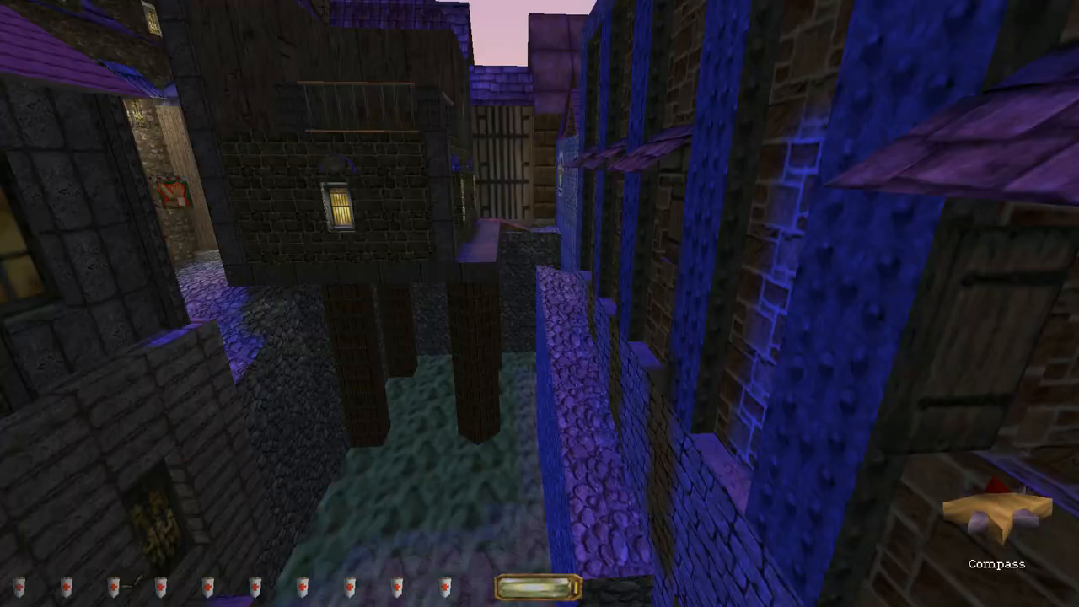
pyautogui.moveTo(540, 303)
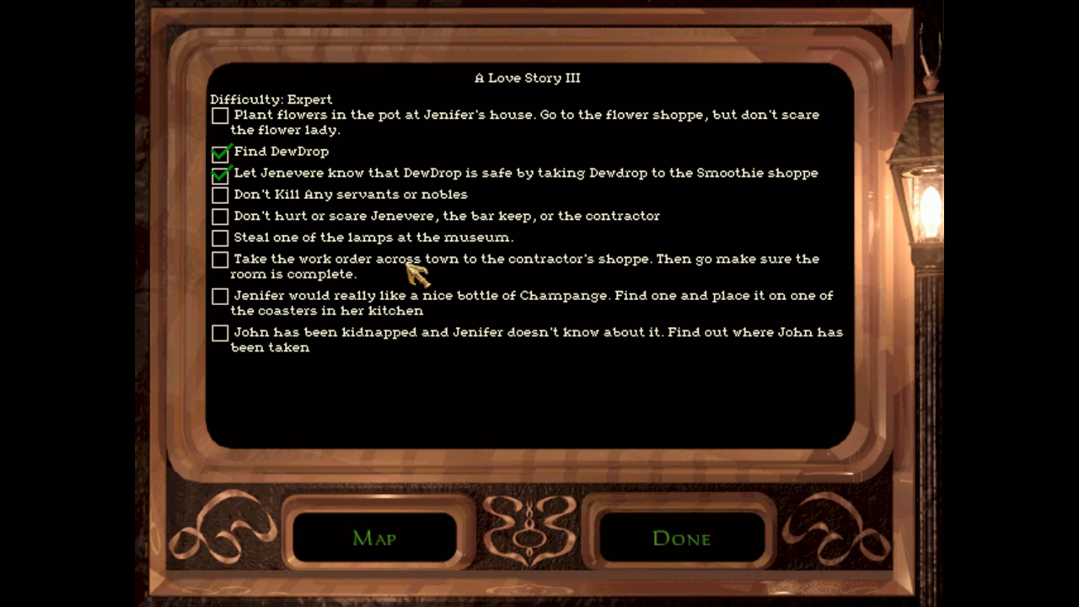
# Click Done on the objectives screen to return to the dark stone building
pyautogui.click(681, 538)
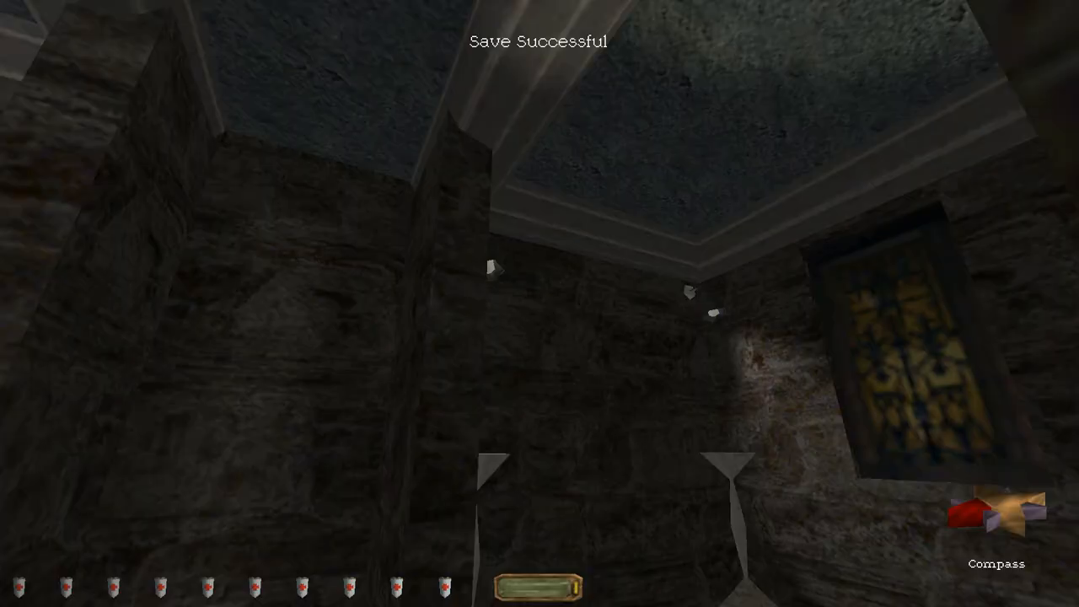
pyautogui.moveTo(540, 303)
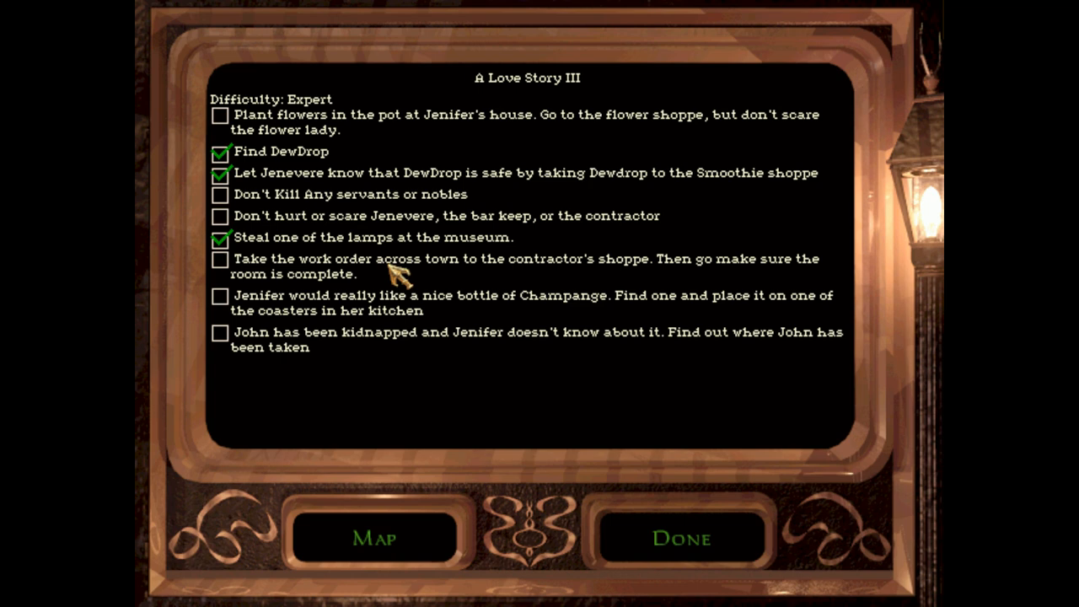
pyautogui.moveTo(409, 193)
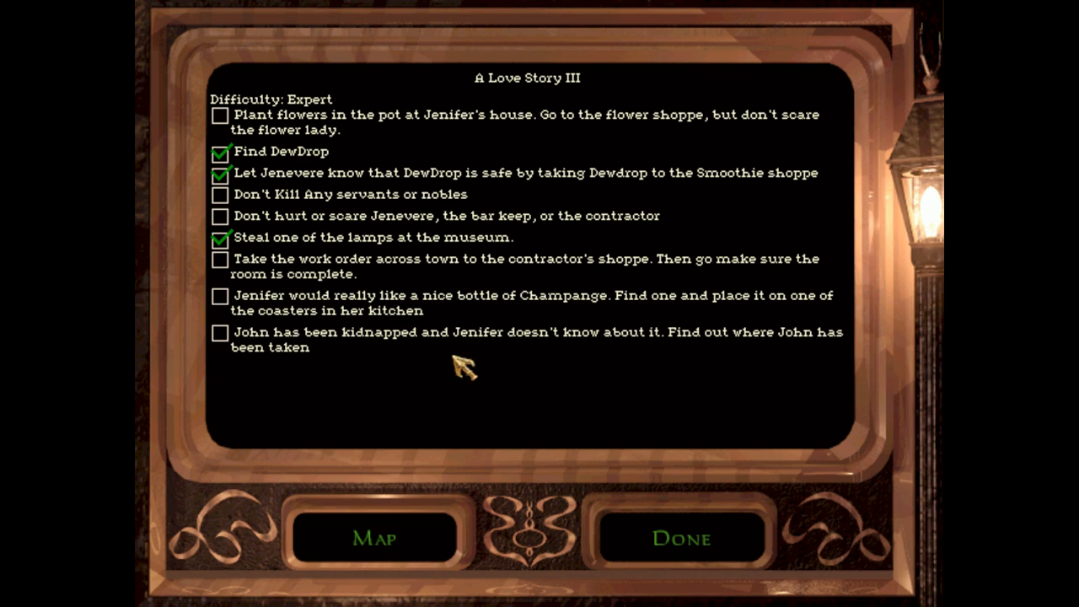
# Close the objectives screen, with the museum lamp ticked, to resume the mission
pyautogui.click(681, 538)
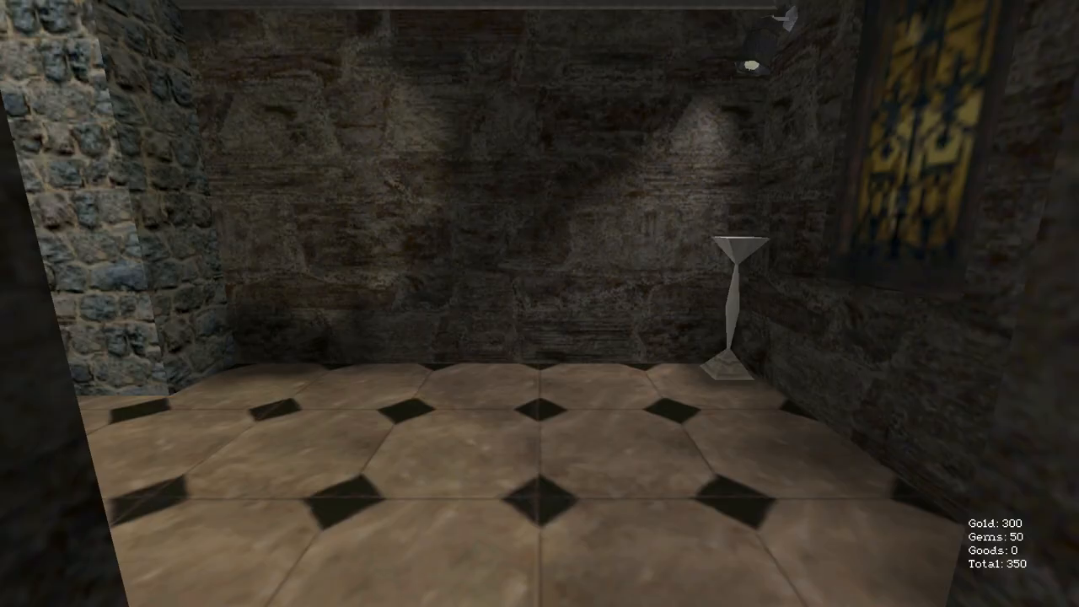
pyautogui.moveTo(540, 303)
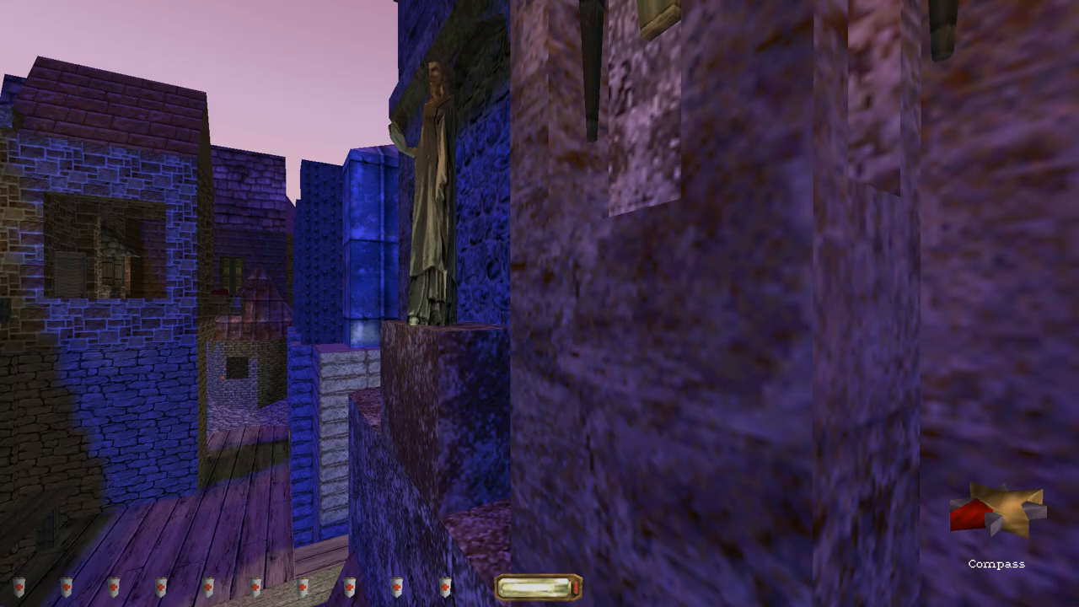
pyautogui.moveTo(540, 304)
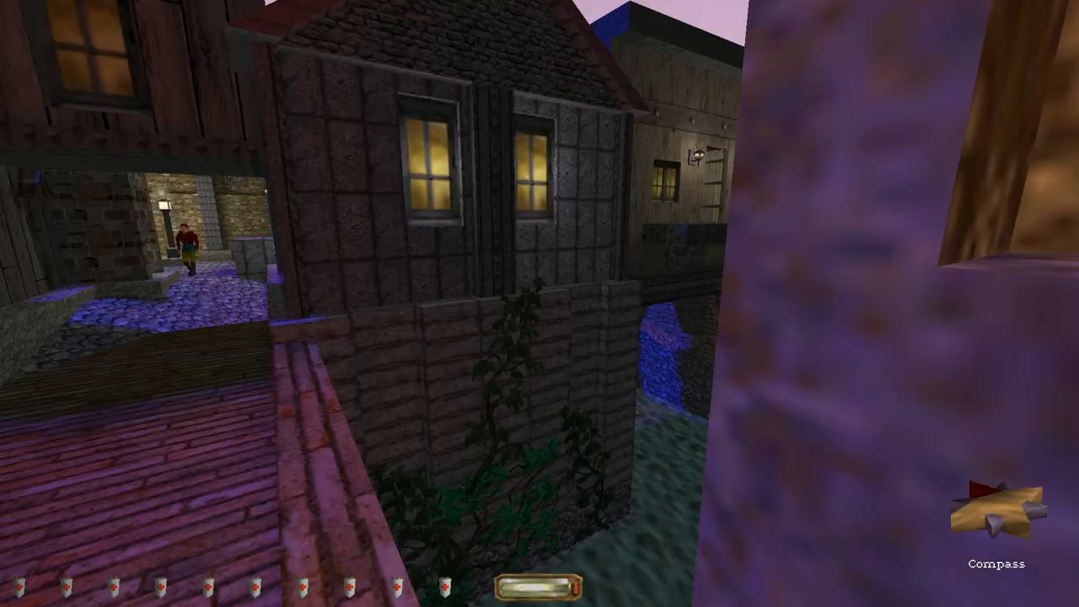